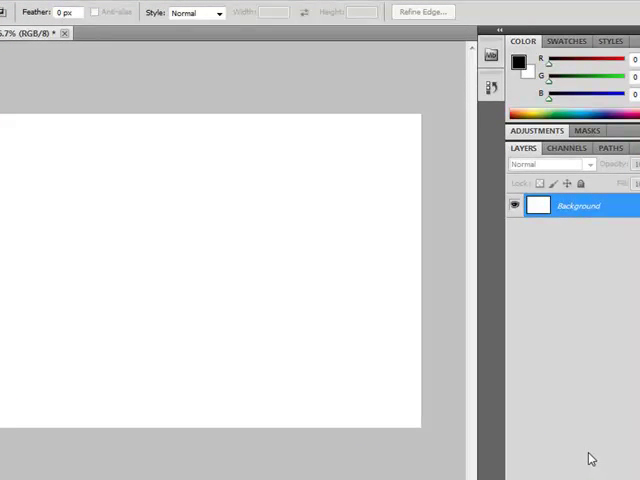
{"action": "mouse_move", "coordinate": [37, 76]}
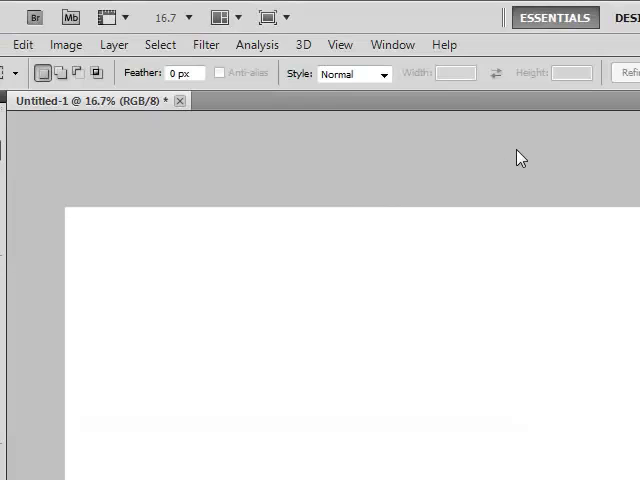
Step: Create a new International Paper A4 document at 5 pixels/inch resolution
{"action": "left_click", "coordinate": [14, 44]}
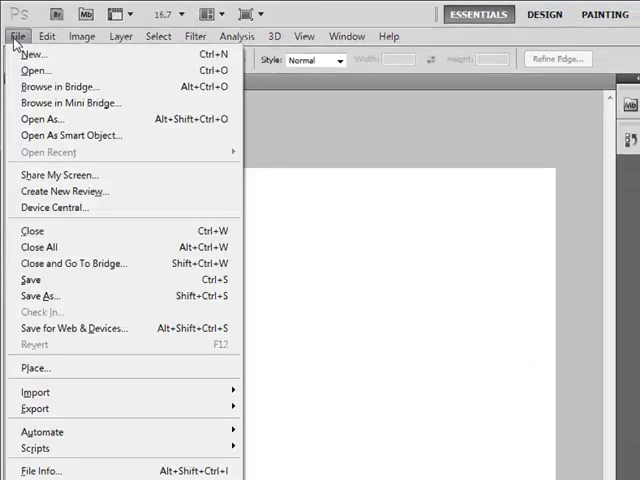
{"action": "left_click", "coordinate": [35, 53]}
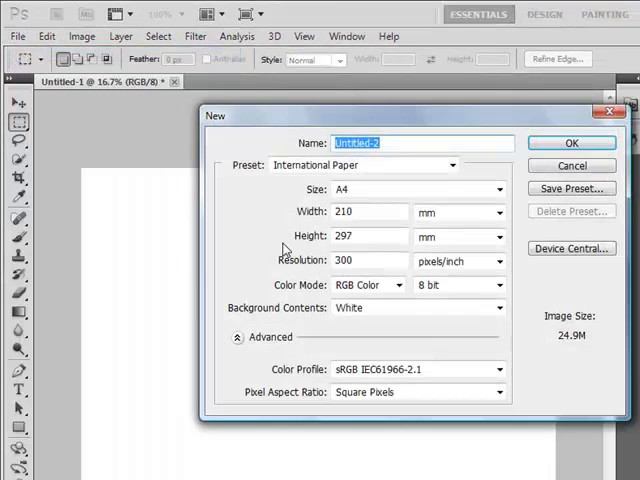
{"action": "left_click", "coordinate": [450, 165]}
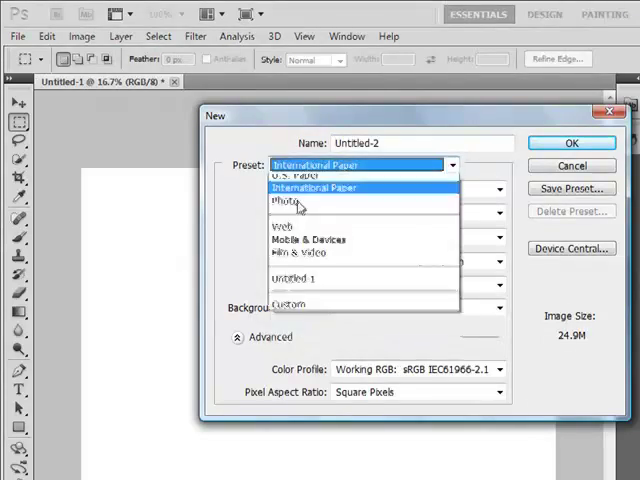
{"action": "left_click", "coordinate": [315, 188]}
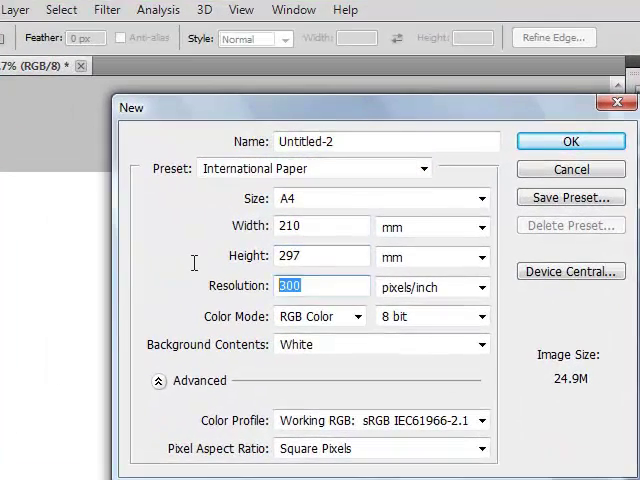
{"action": "type", "text": "5"}
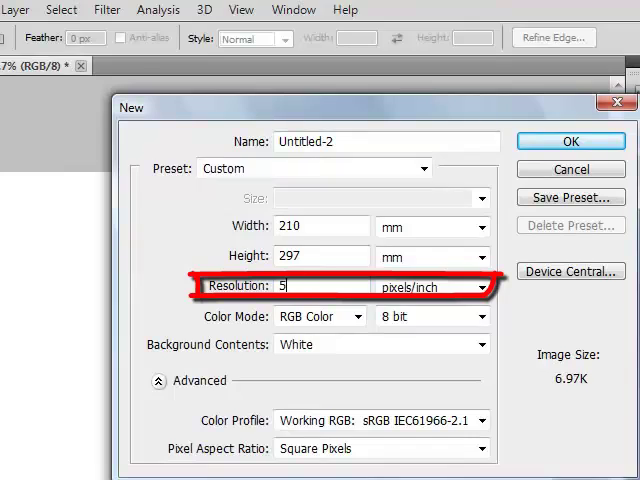
{"action": "left_click", "coordinate": [570, 141]}
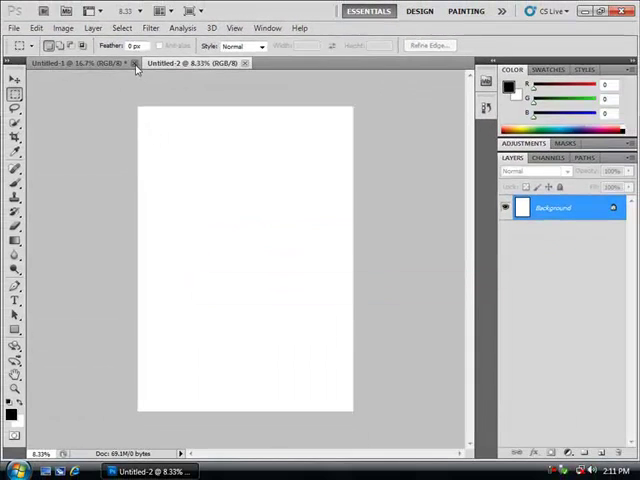
Step: Close Untitled-1 and rotate the Untitled-2 canvas 90° to landscape
{"action": "left_click", "coordinate": [131, 63]}
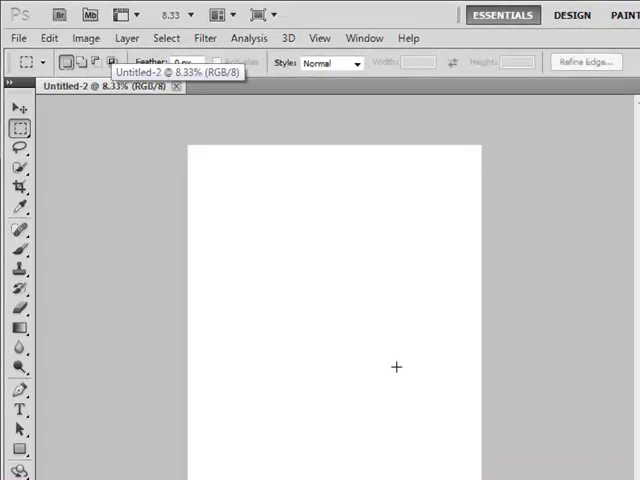
{"action": "mouse_move", "coordinate": [276, 168]}
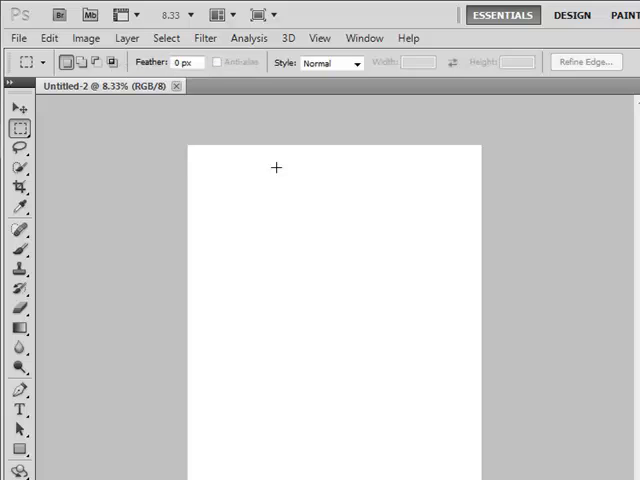
{"action": "mouse_move", "coordinate": [278, 190]}
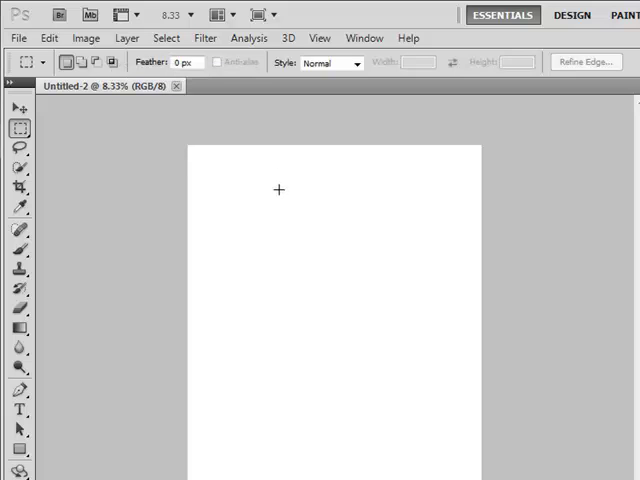
{"action": "left_click", "coordinate": [86, 38]}
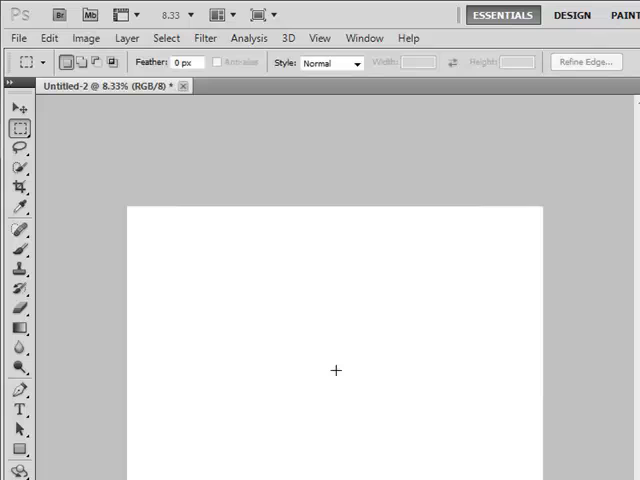
{"action": "mouse_move", "coordinate": [495, 364]}
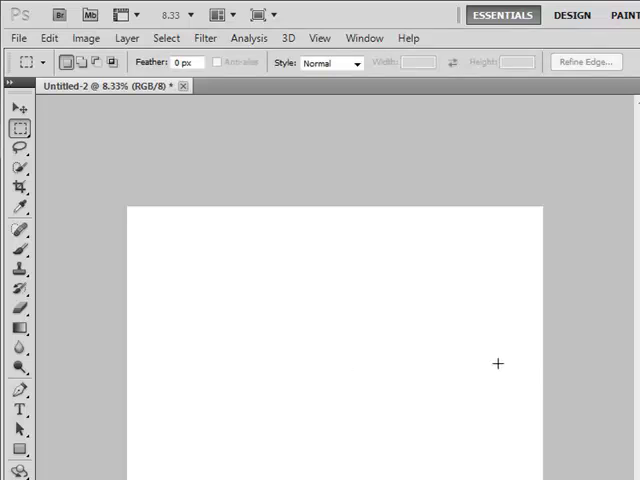
Step: Type the ZecellonTech name onto the canvas with the Horizontal Type tool
{"action": "left_click", "coordinate": [14, 411]}
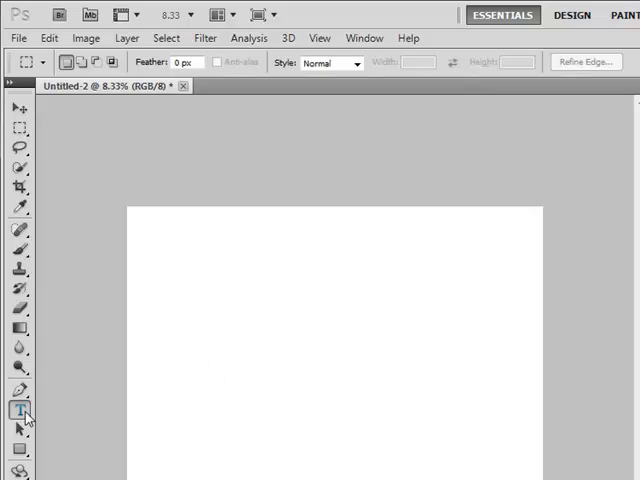
{"action": "mouse_move", "coordinate": [258, 364]}
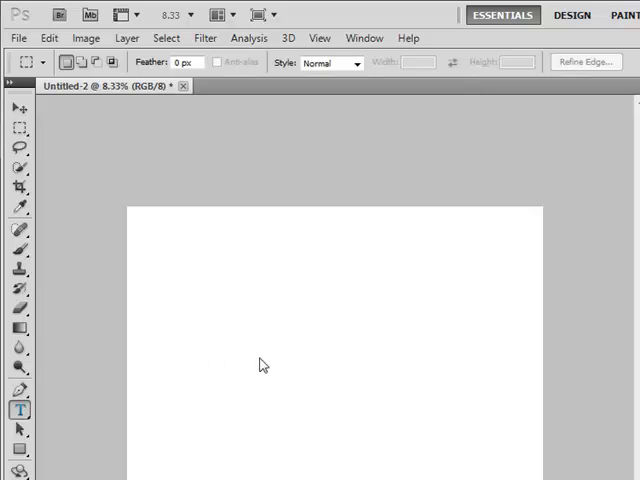
{"action": "mouse_move", "coordinate": [251, 373]}
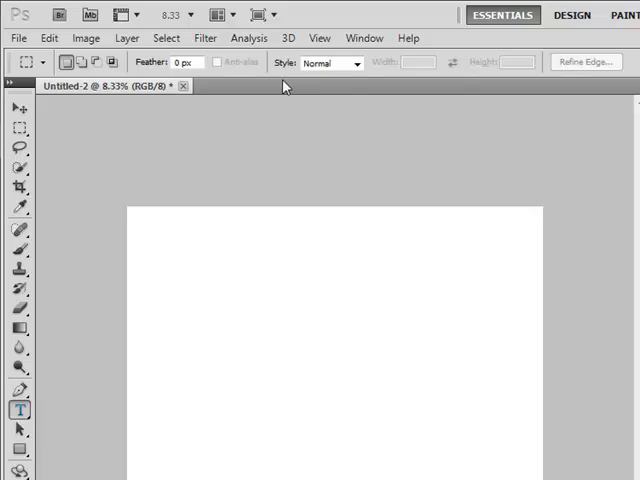
{"action": "mouse_move", "coordinate": [262, 63]}
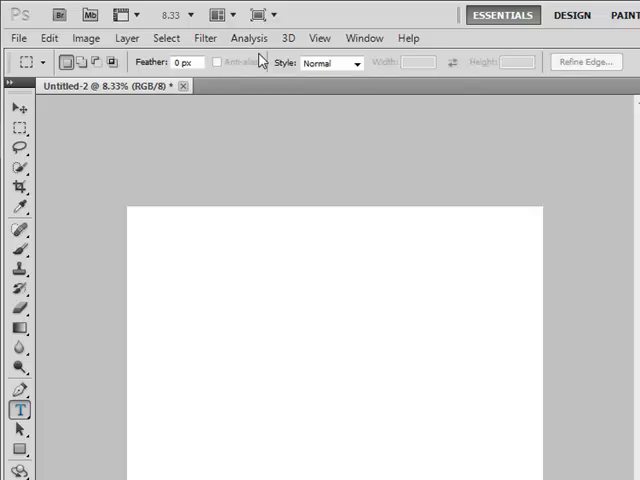
{"action": "left_click", "coordinate": [13, 405]}
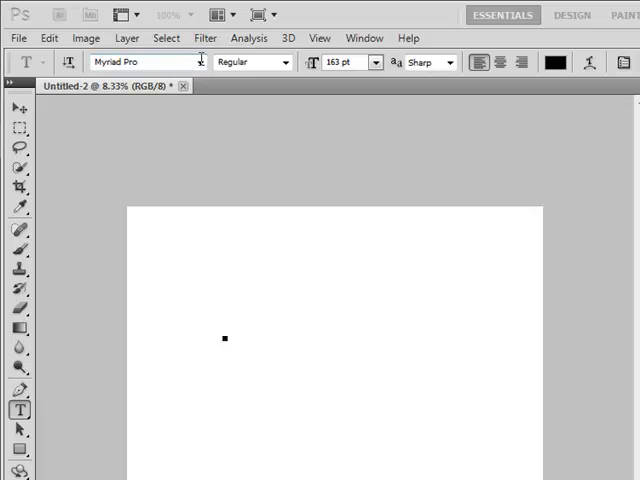
{"action": "mouse_move", "coordinate": [355, 262]}
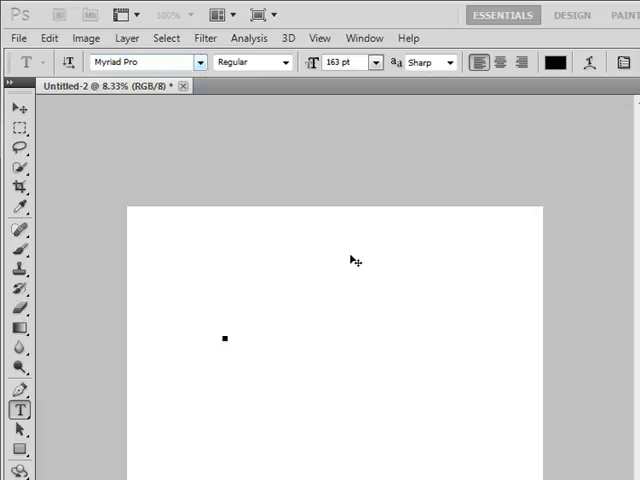
{"action": "type", "text": "Zecello"}
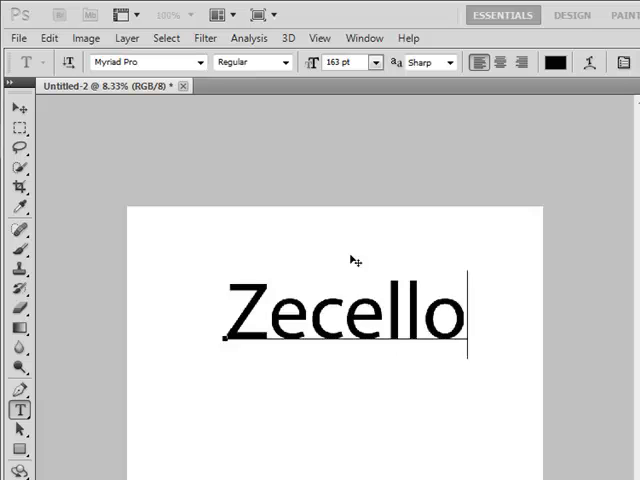
{"action": "type", "text": "n"}
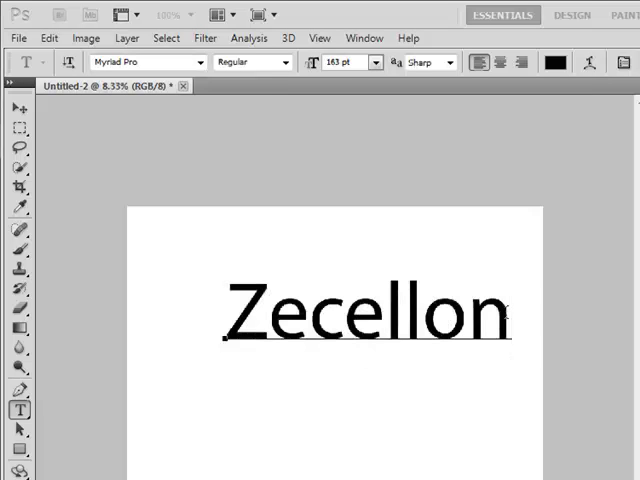
{"action": "type", "text": "Tech"}
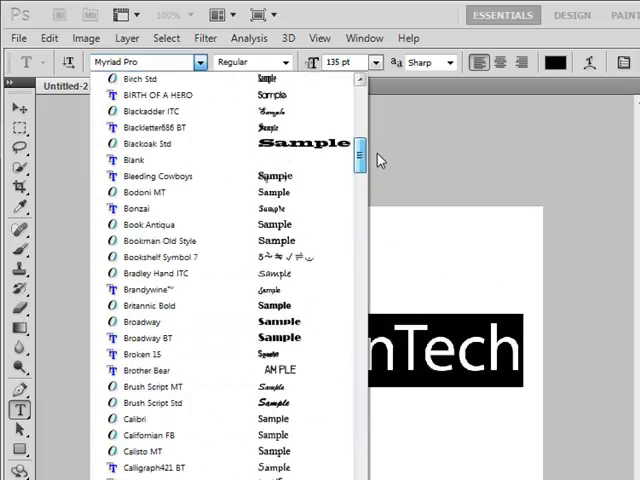
Step: Change the text's font to Billo Dream from the options bar font list
{"action": "left_click", "coordinate": [143, 144]}
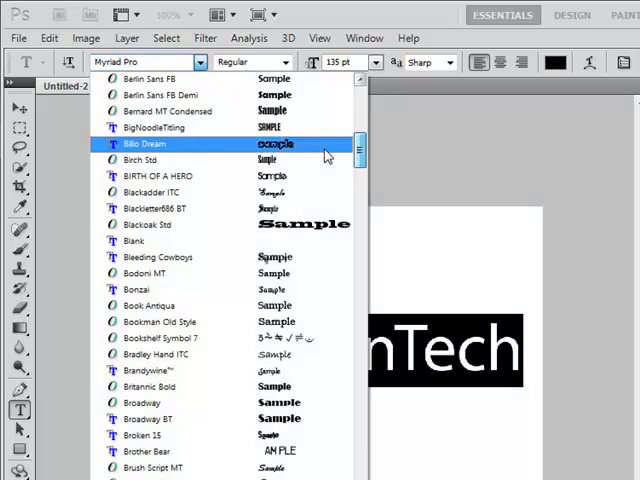
{"action": "left_click", "coordinate": [143, 143]}
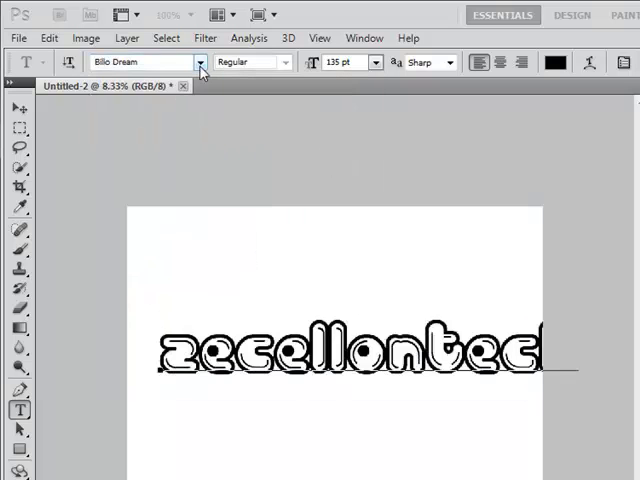
{"action": "left_click", "coordinate": [199, 62]}
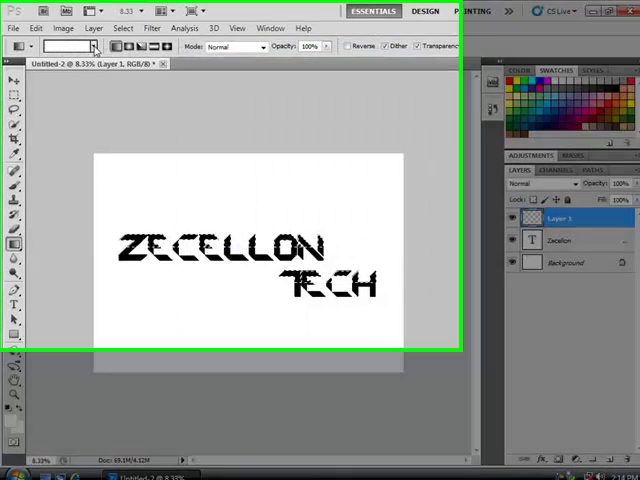
Step: Show the Gradient tool's preset gradients in the picker
{"action": "left_click", "coordinate": [97, 48]}
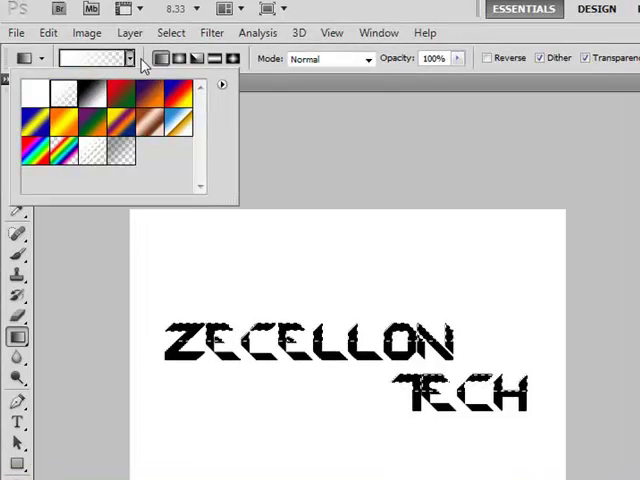
{"action": "mouse_move", "coordinate": [385, 387]}
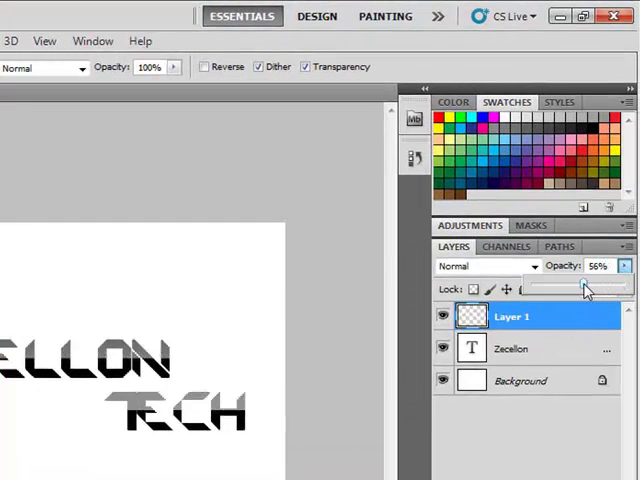
Step: Drag Layer 1's opacity slider down to 50%
{"action": "left_click_drag", "start_coordinate": [585, 287], "coordinate": [580, 287]}
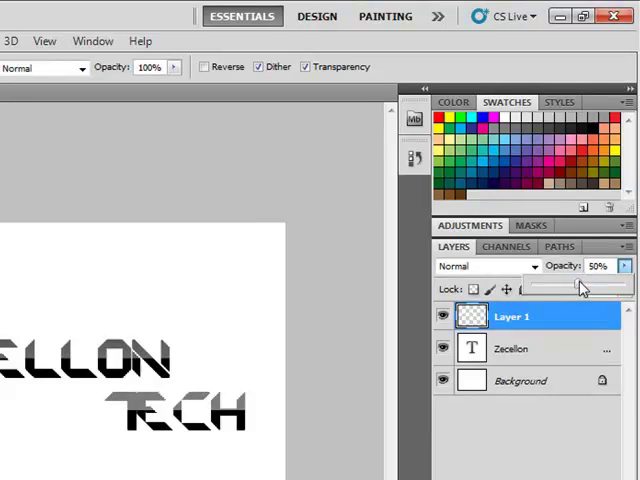
{"action": "left_click_drag", "start_coordinate": [583, 288], "coordinate": [595, 288]}
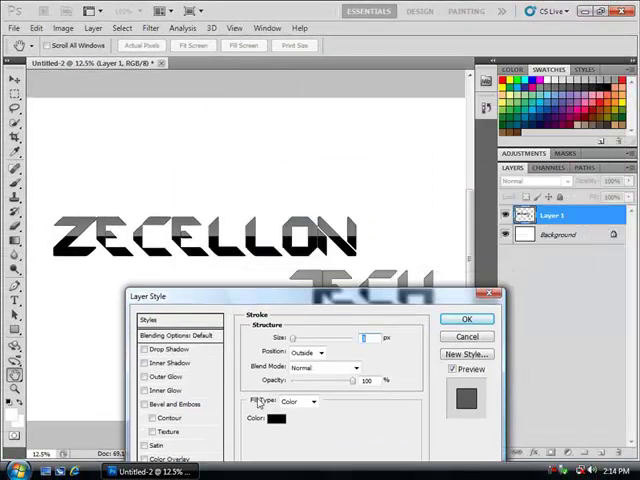
{"action": "left_click", "coordinate": [274, 418]}
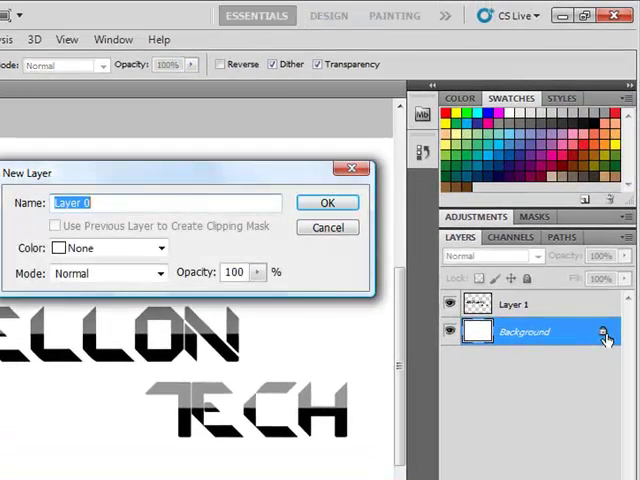
Step: Convert the Background layer into an ordinary layer
{"action": "left_click", "coordinate": [327, 202]}
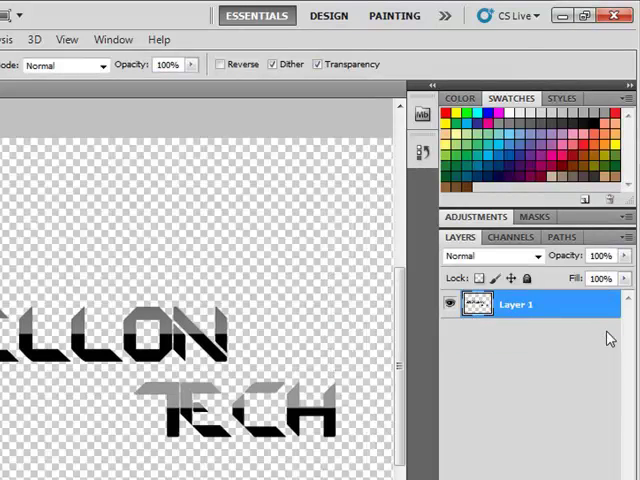
{"action": "mouse_move", "coordinate": [525, 365]}
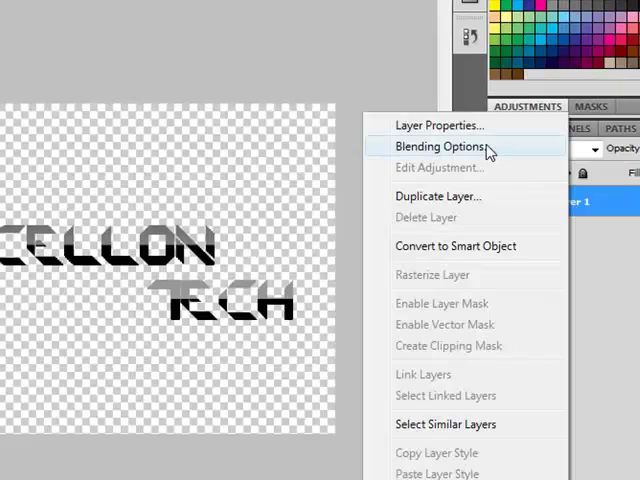
Step: Give Layer 1 a 3 px white Stroke in its Blending Options
{"action": "left_click", "coordinate": [440, 147]}
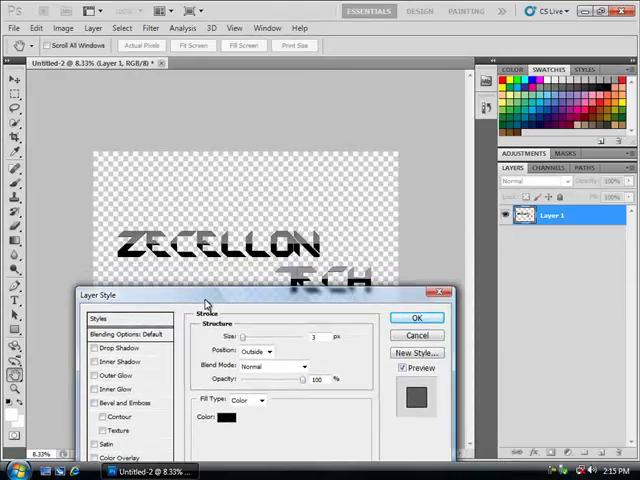
{"action": "left_click", "coordinate": [228, 431]}
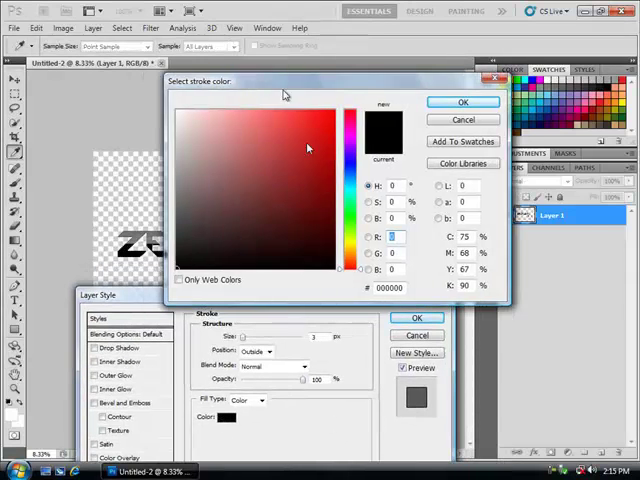
{"action": "left_click", "coordinate": [460, 101]}
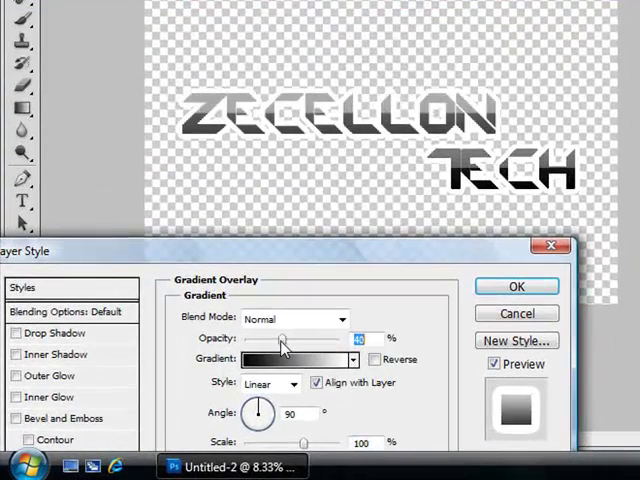
Step: Set the Gradient Overlay opacity to 30% and accept the settings
{"action": "left_click_drag", "start_coordinate": [281, 339], "coordinate": [277, 339]}
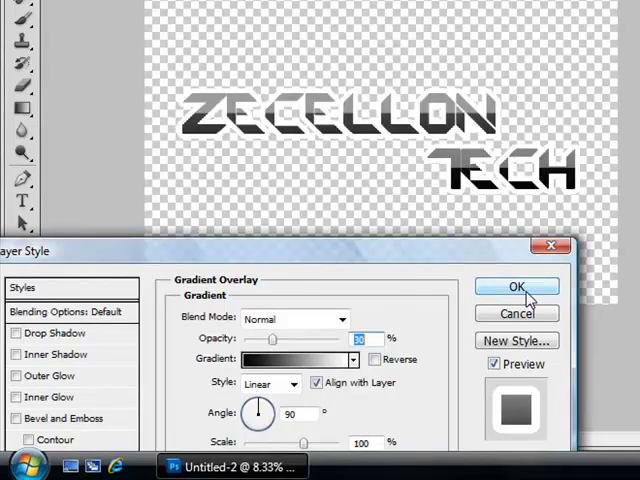
{"action": "left_click", "coordinate": [55, 332]}
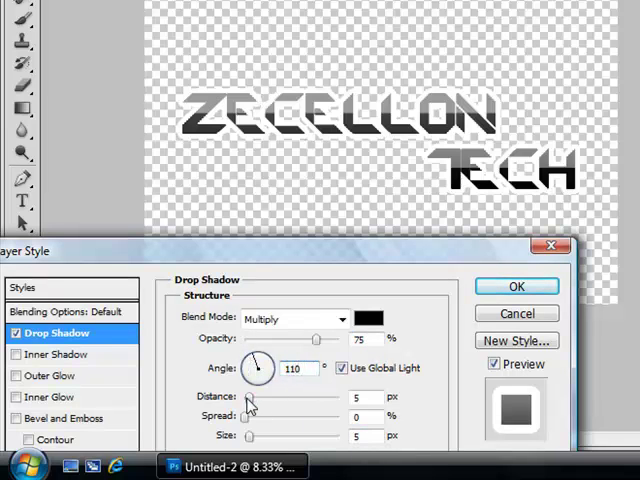
Step: Set the Drop Shadow to 102 px distance and 63% opacity, and apply
{"action": "left_click_drag", "start_coordinate": [247, 397], "coordinate": [262, 397]}
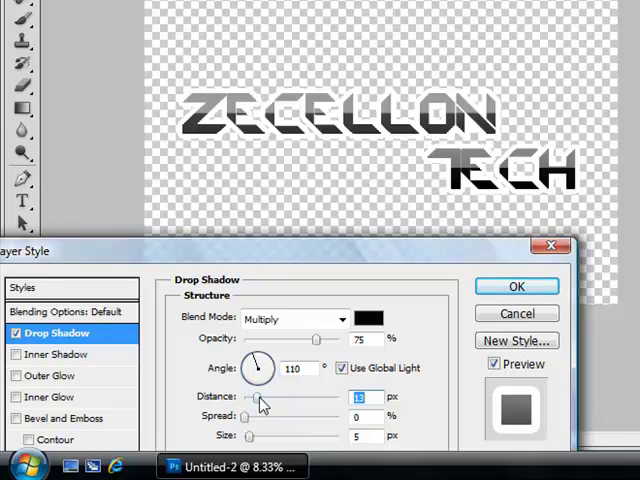
{"action": "left_click_drag", "start_coordinate": [258, 397], "coordinate": [305, 397]}
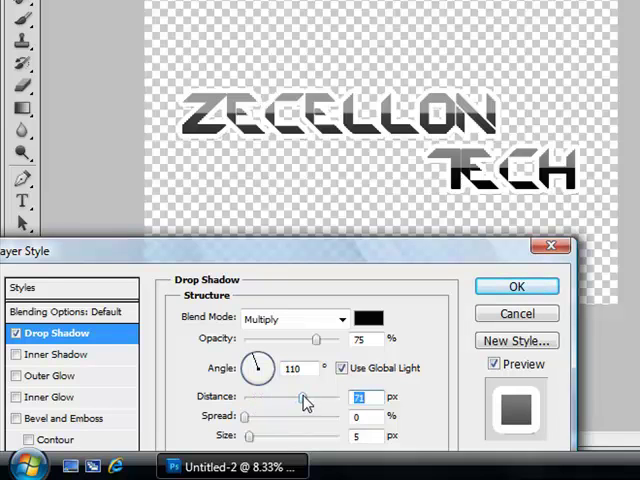
{"action": "left_click_drag", "start_coordinate": [305, 397], "coordinate": [317, 397]}
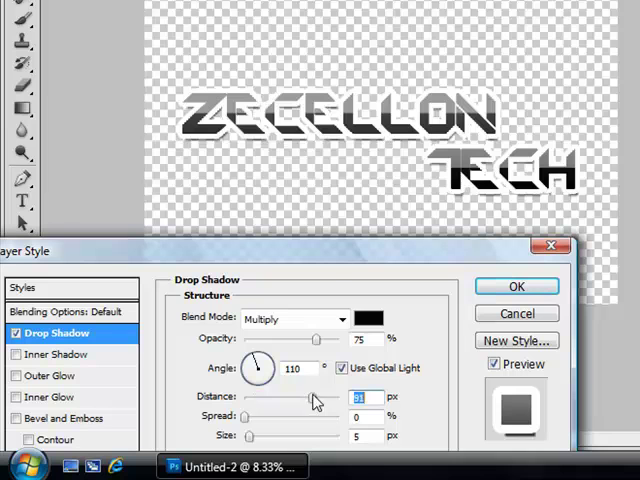
{"action": "left_click_drag", "start_coordinate": [313, 397], "coordinate": [323, 397]}
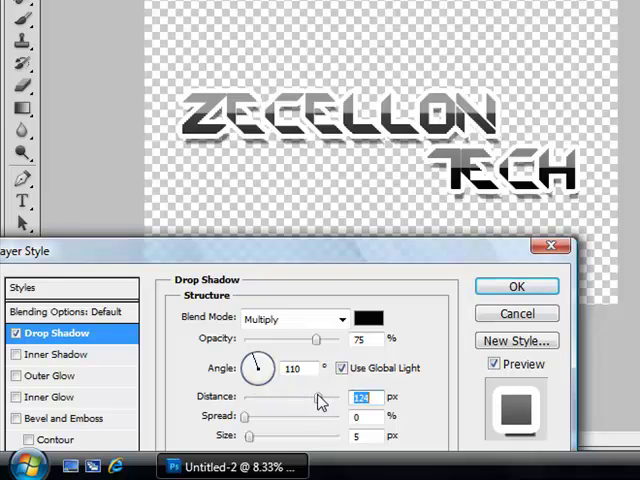
{"action": "left_click_drag", "start_coordinate": [330, 339], "coordinate": [307, 339]}
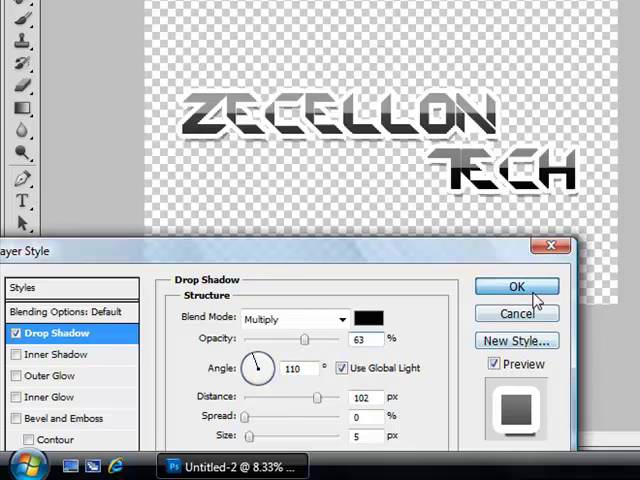
{"action": "left_click", "coordinate": [518, 286]}
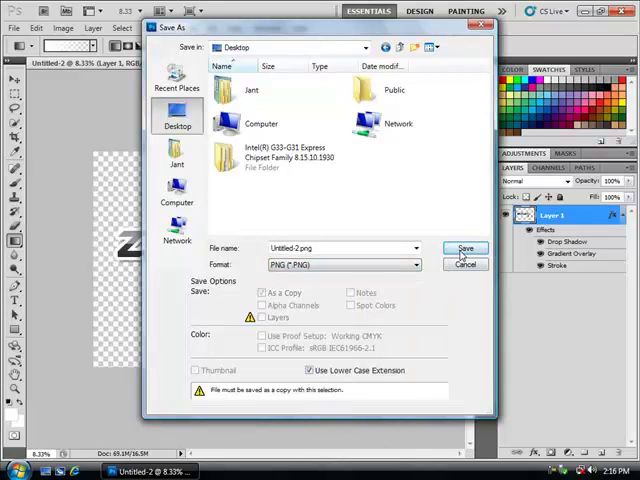
Step: Save the watermark to the desktop as a PNG copy with Interlace set to None
{"action": "left_click", "coordinate": [465, 248]}
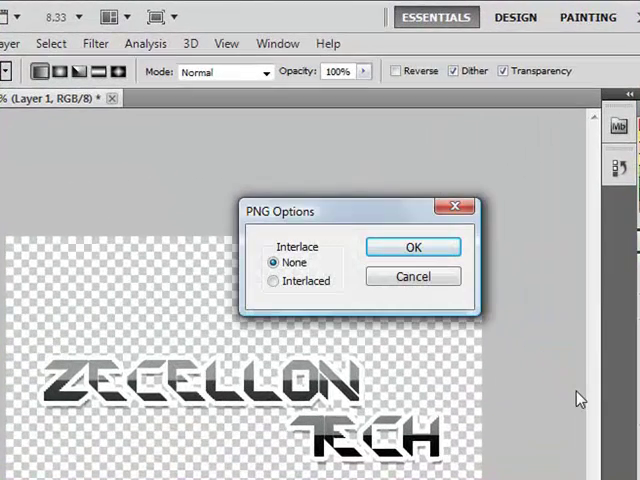
{"action": "left_click", "coordinate": [413, 247]}
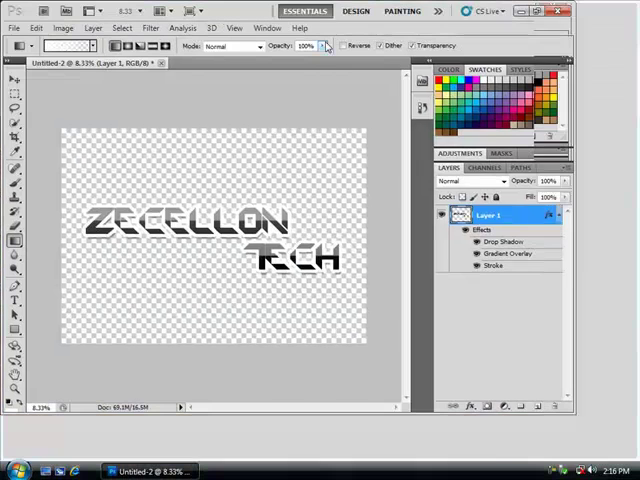
Step: Create a new document, then close Untitled-2 without saving changes
{"action": "left_click", "coordinate": [13, 27]}
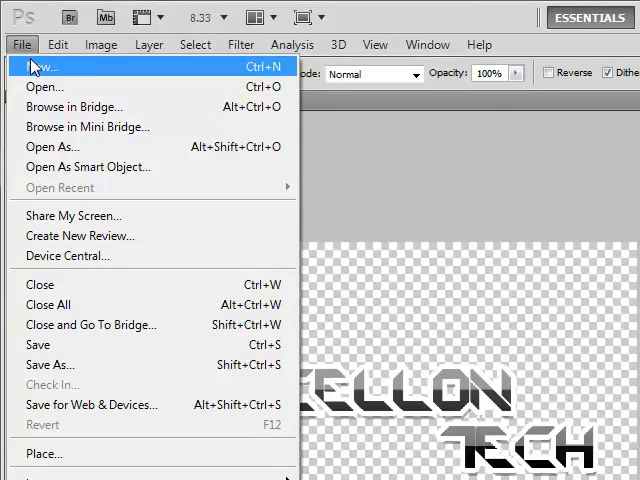
{"action": "left_click", "coordinate": [40, 68]}
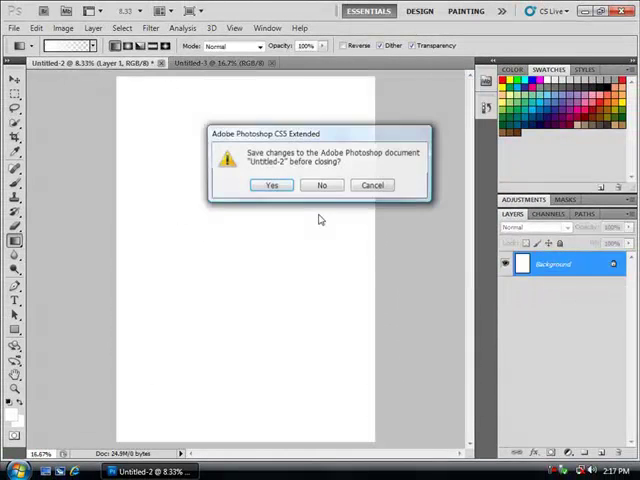
{"action": "left_click", "coordinate": [321, 185]}
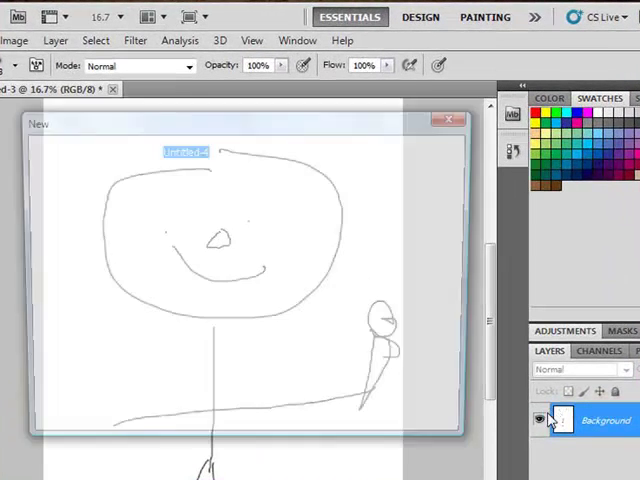
Step: Convert the stick-figure drawing's Background into a regular layer
{"action": "left_click", "coordinate": [452, 120]}
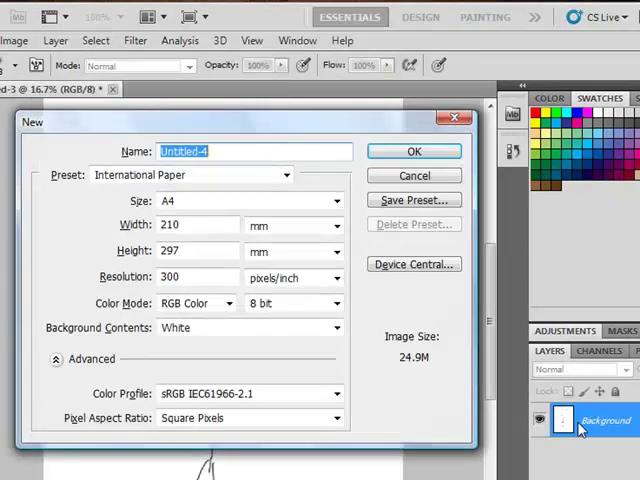
{"action": "left_click", "coordinate": [414, 151]}
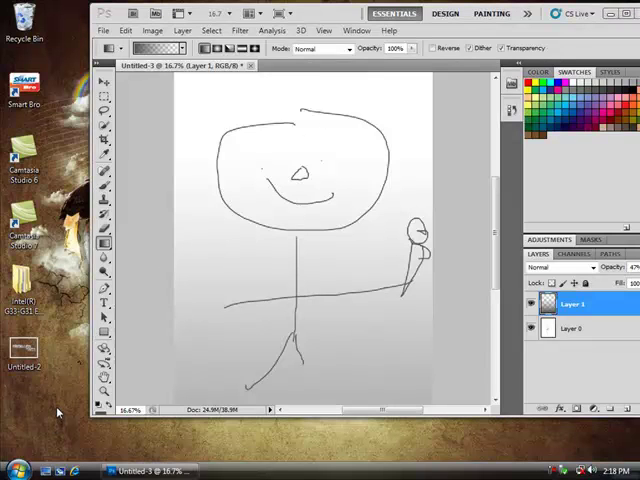
Step: Select the saved Untitled-2 PNG watermark on the desktop
{"action": "left_click", "coordinate": [25, 350]}
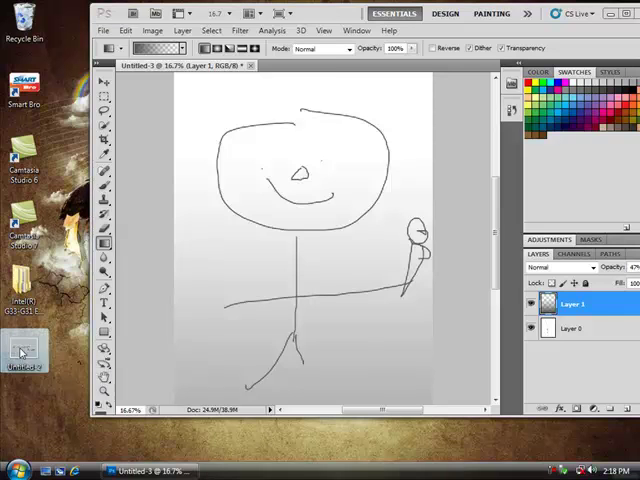
{"action": "mouse_move", "coordinate": [381, 392]}
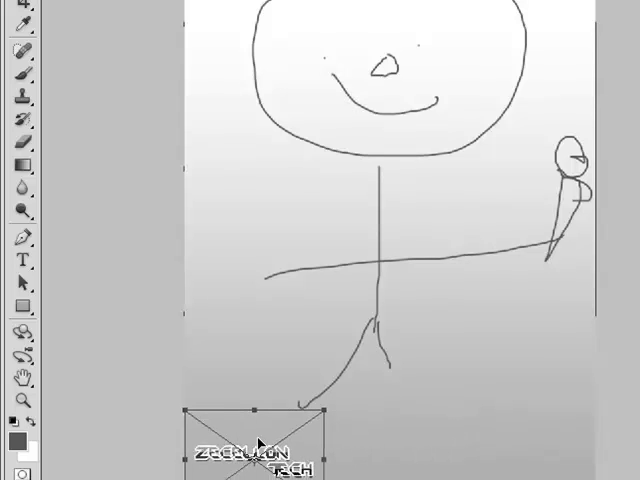
Step: Drag the ZECELLON TECH watermark toward the bottom of the stick-figure picture
{"action": "left_click_drag", "start_coordinate": [255, 445], "coordinate": [435, 55]}
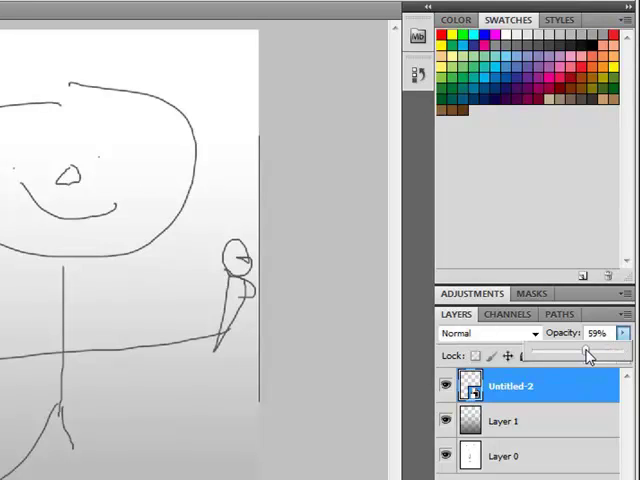
{"action": "left_click_drag", "start_coordinate": [585, 354], "coordinate": [575, 354]}
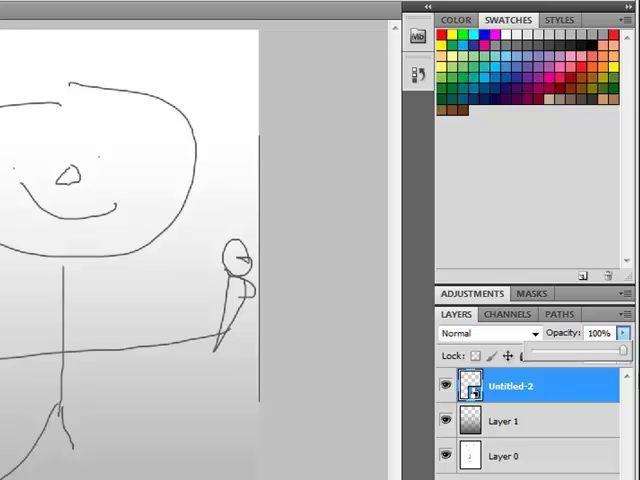
{"action": "left_click", "coordinate": [507, 421]}
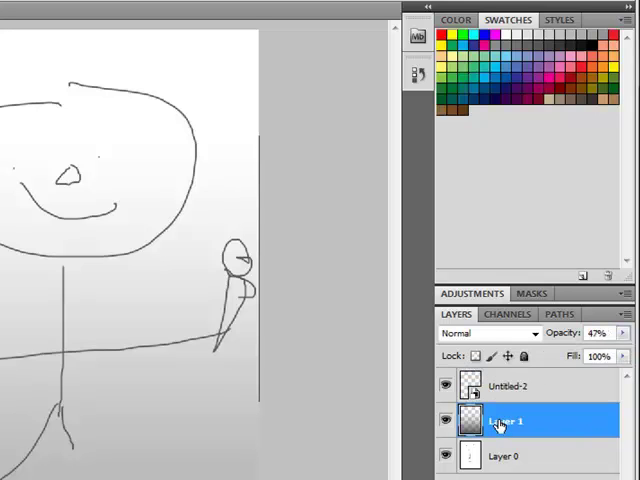